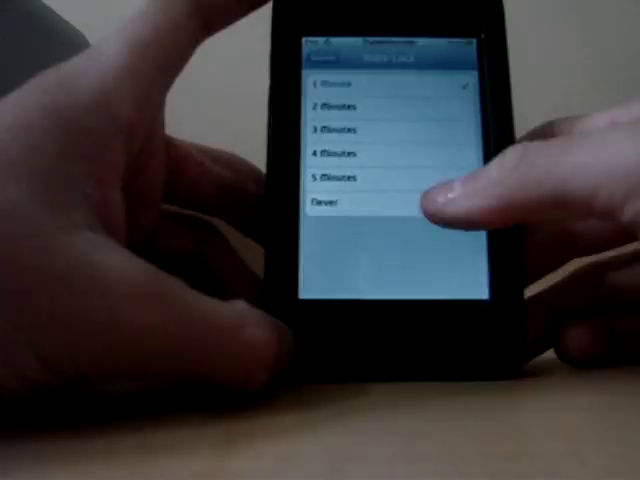
# Step: Switch Auto-Lock from 1 Minute to Never in General settings
pyautogui.click(340, 200)
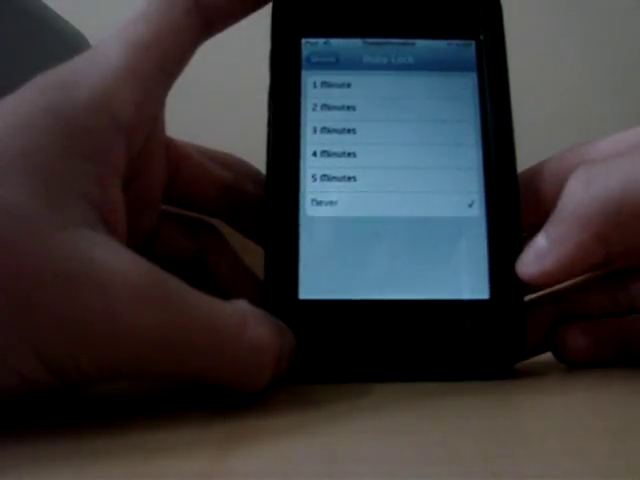